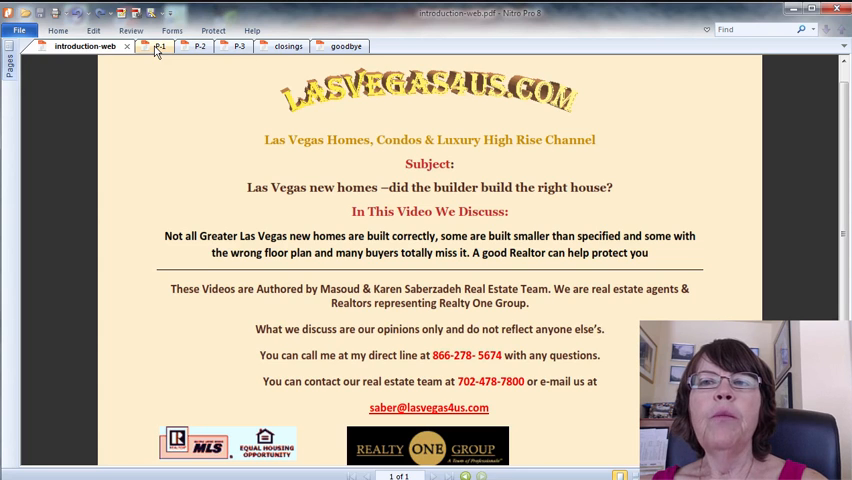
- Switch to the P-1 slide asking whether Las Vegas builders always build the right home
left_click(160, 46)
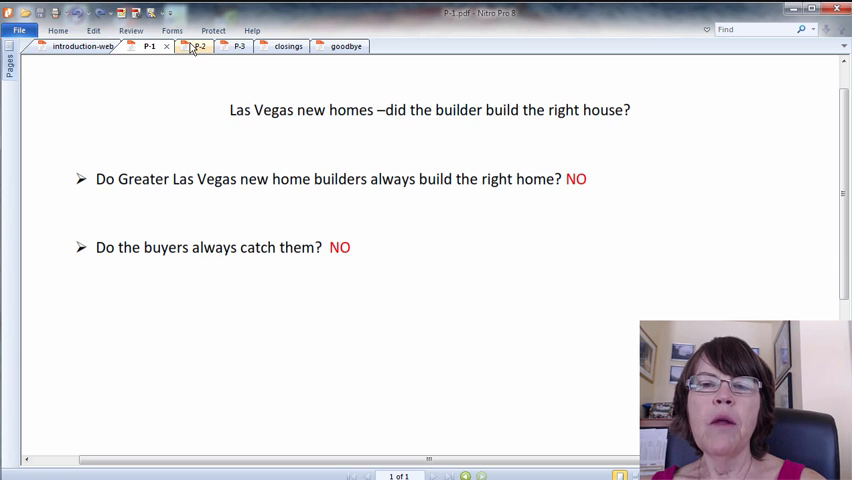
- Switch to the P-3 condo slide: contract 1319, recorded 1289, built 1140 square feet
left_click(196, 46)
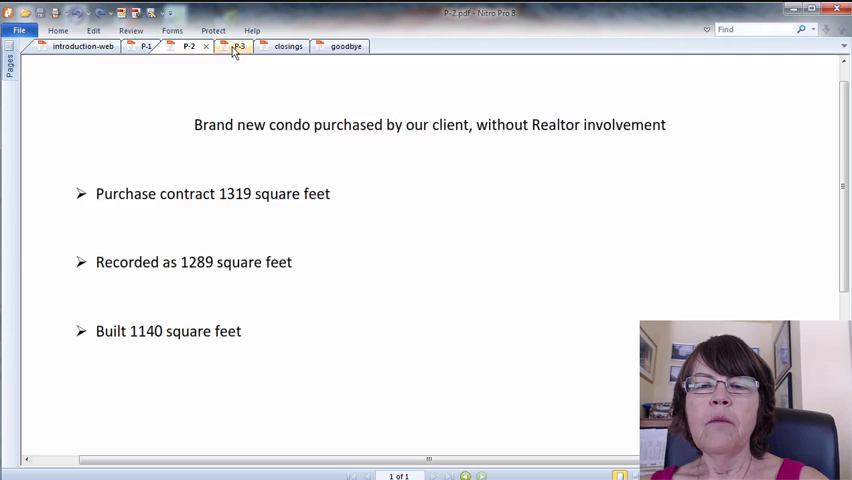
- Advance through the listing-remark slide to the MLS table of five Stone Ridge condo closings
left_click(232, 46)
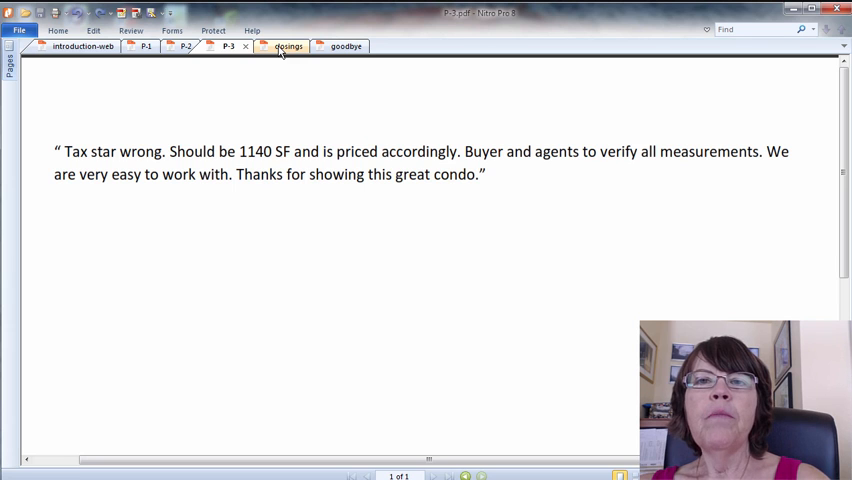
left_click(276, 46)
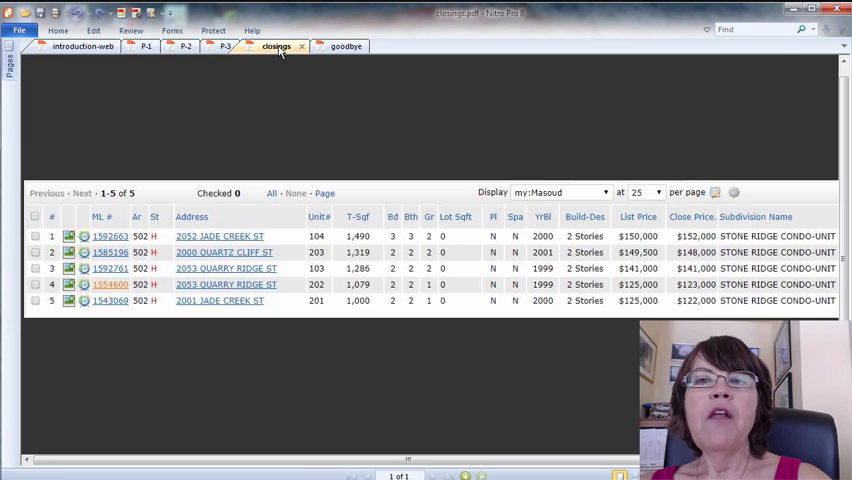